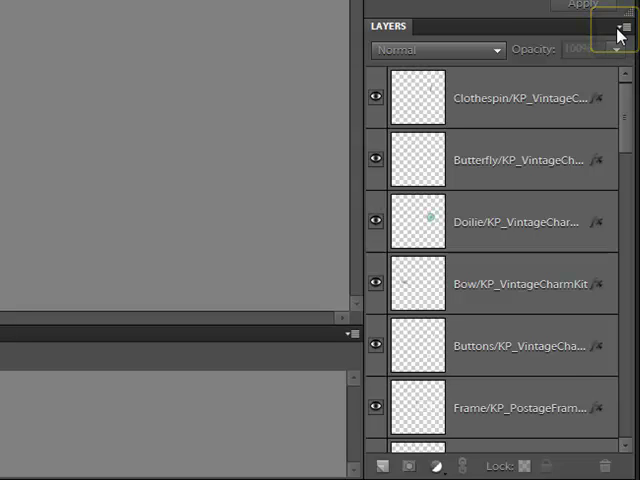
Bring up the Layers Panel Options dialog from the panel menu.
click(624, 28)
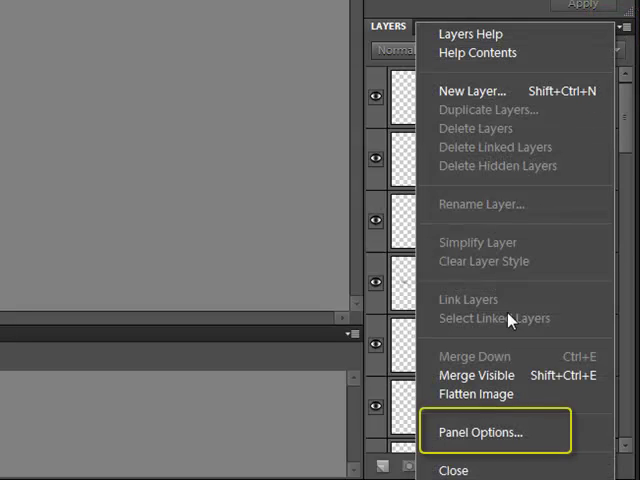
click(480, 432)
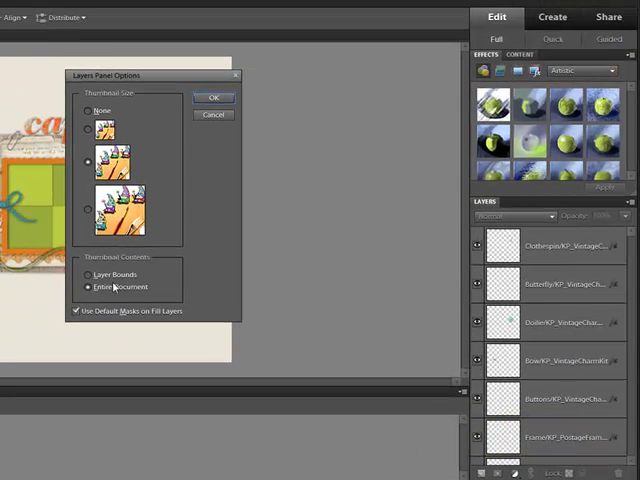
Set thumbnail contents to Layer Bounds and confirm with OK.
click(86, 210)
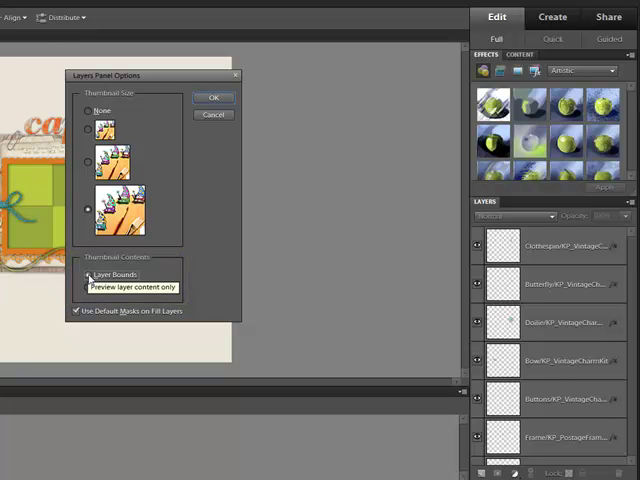
click(212, 96)
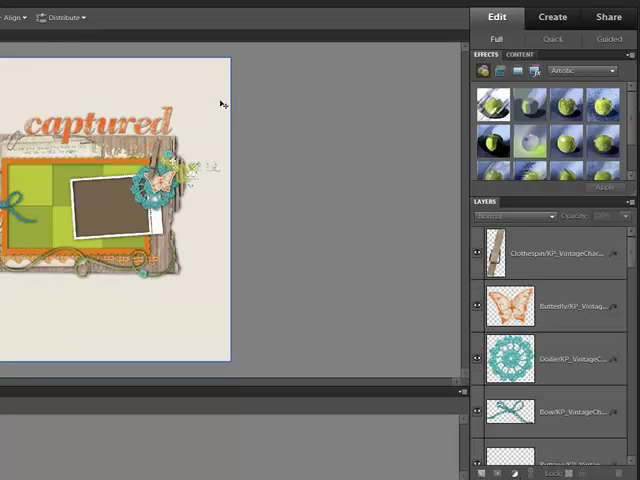